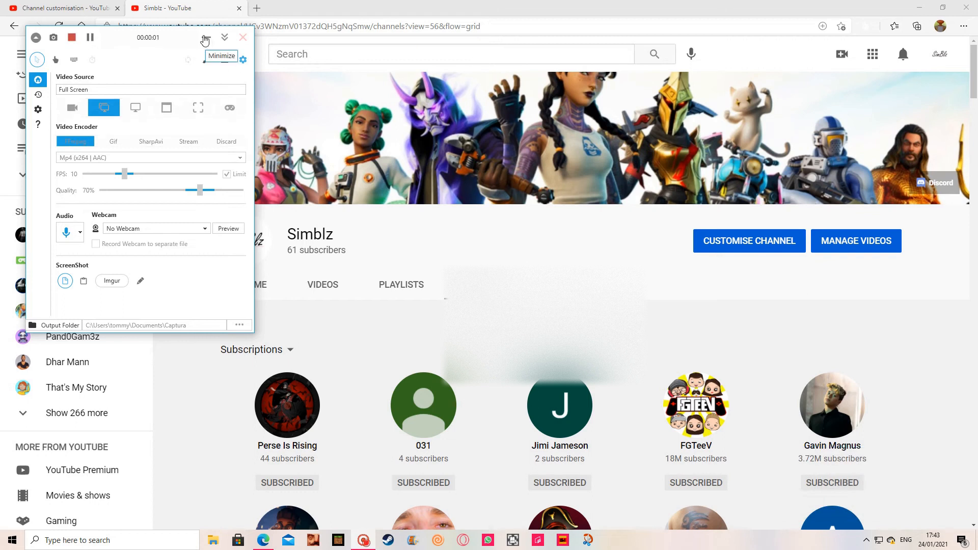
- Open the Simblz Home tab and browse its uploads row and Cool people channels
left_click(224, 38)
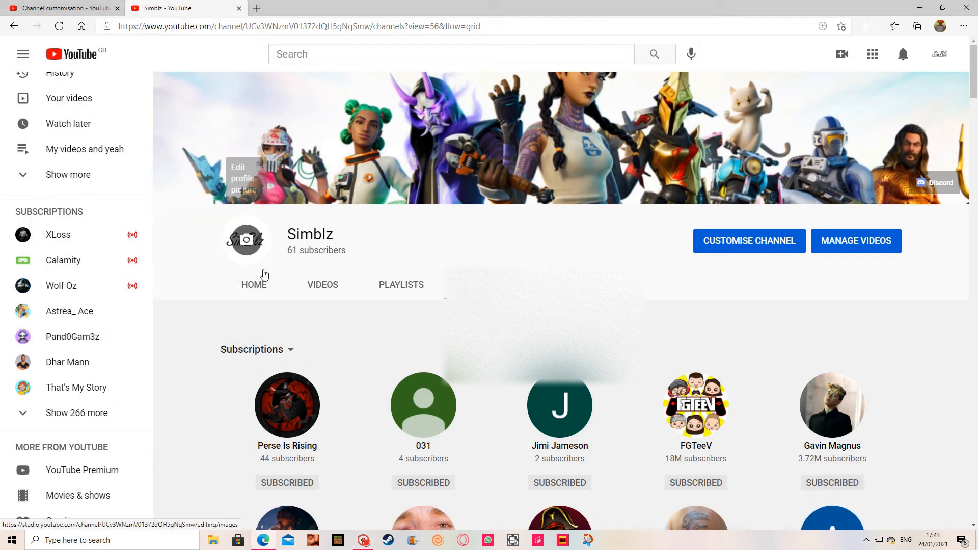
left_click(253, 284)
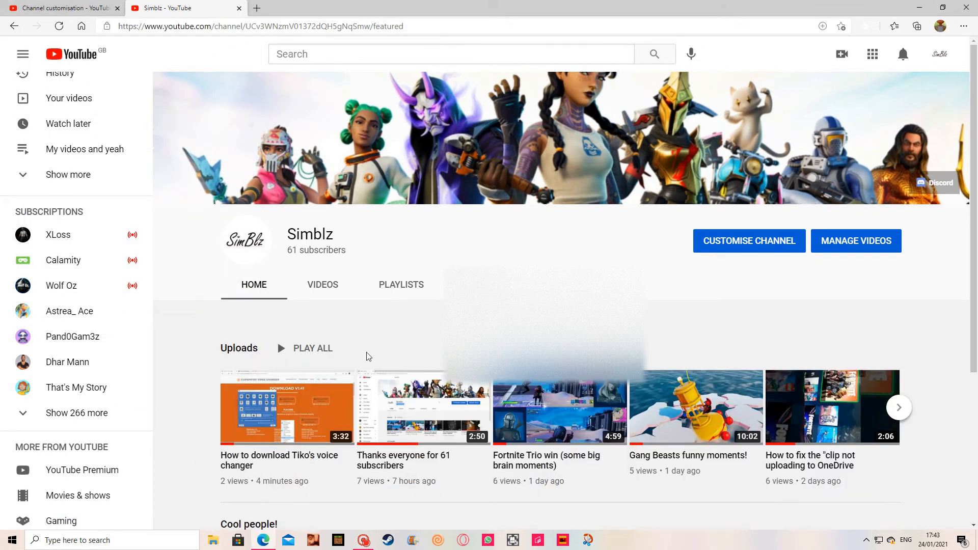
scroll("down", 3)
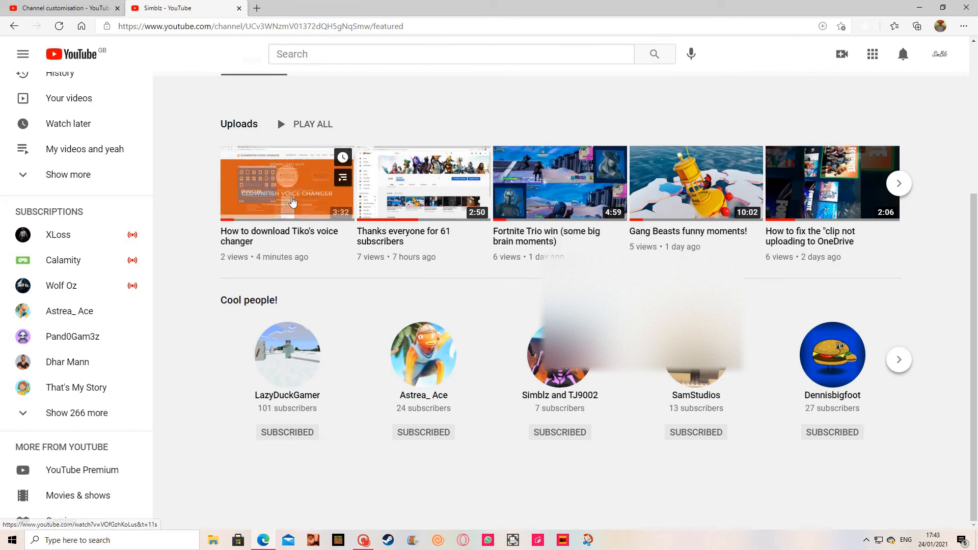
mouse_move(352, 305)
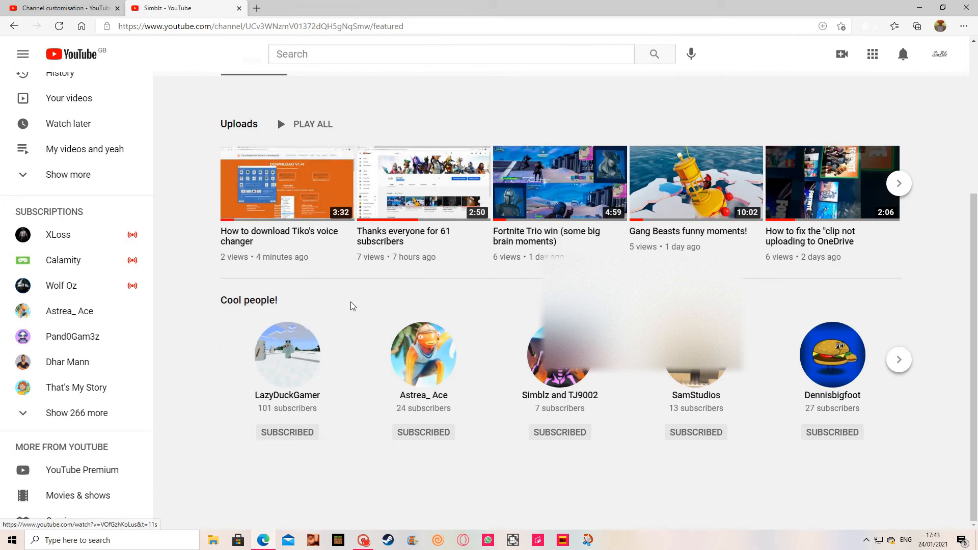
left_click(898, 359)
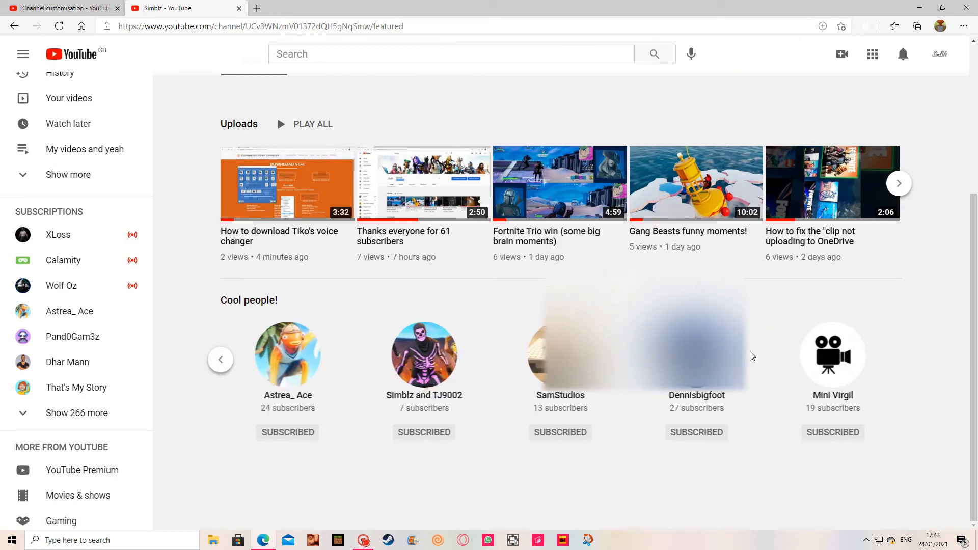
scroll("up", 3)
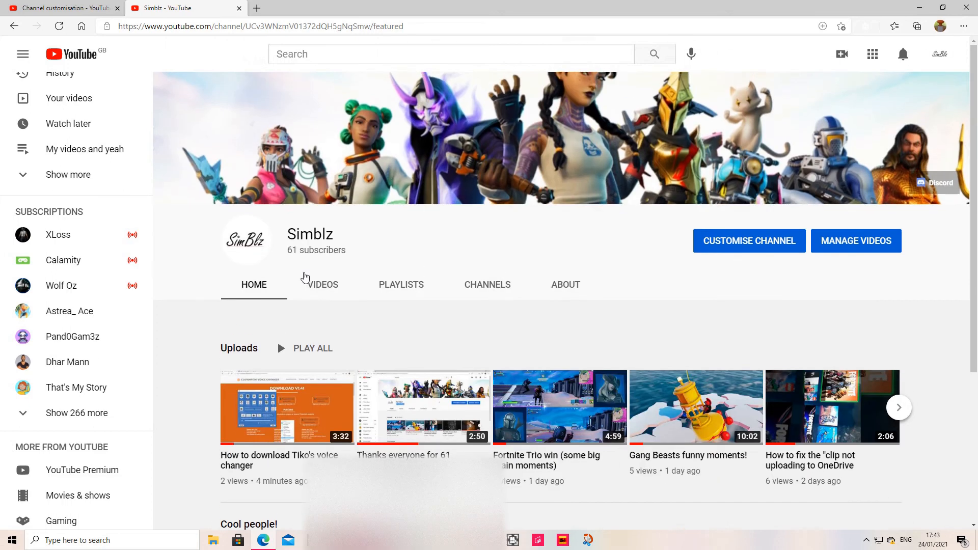
- Look at the Simblz Playlists tab, then switch to the Channels tab
left_click(401, 285)
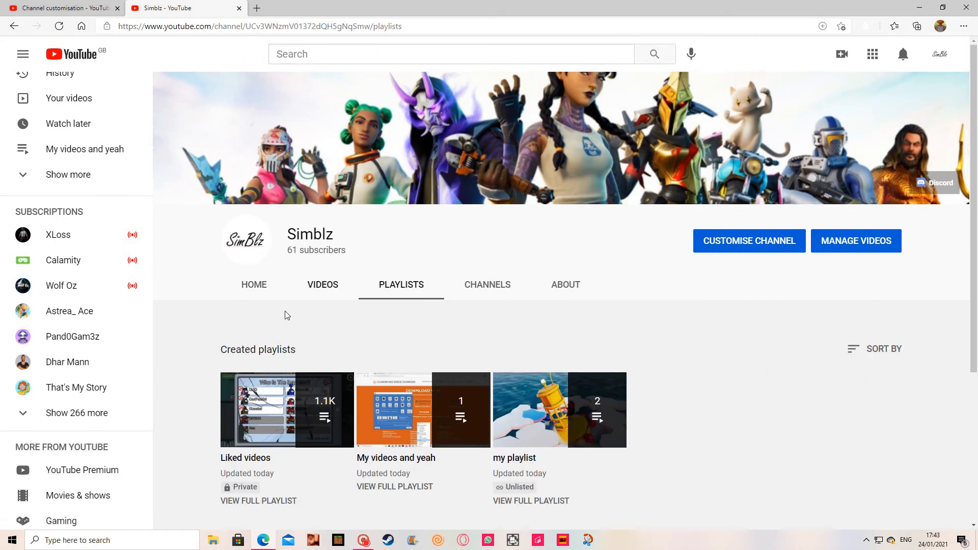
mouse_move(414, 481)
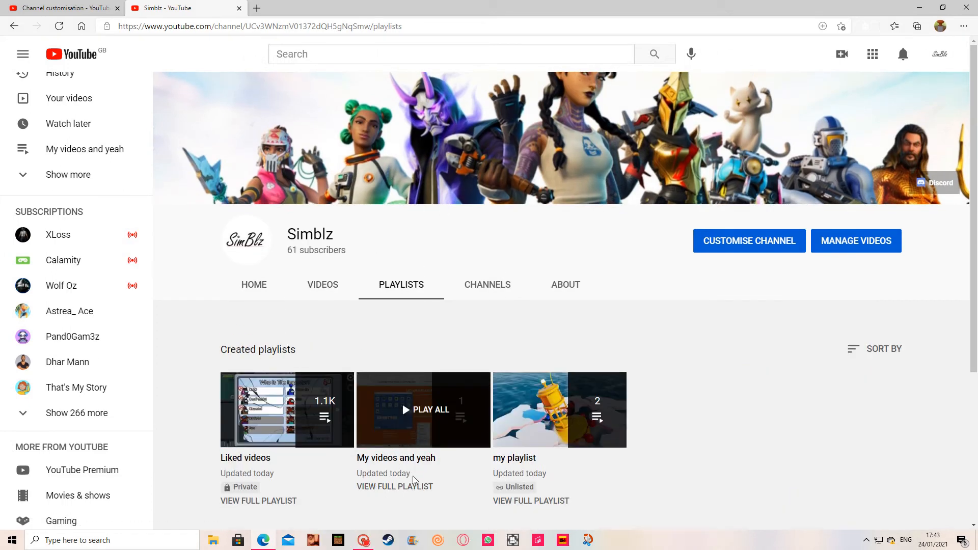
mouse_move(542, 282)
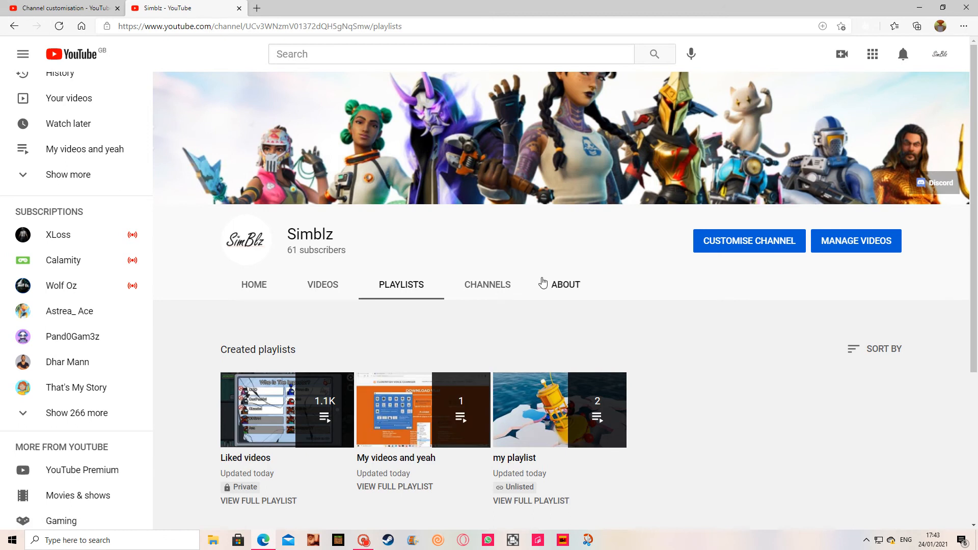
left_click(486, 285)
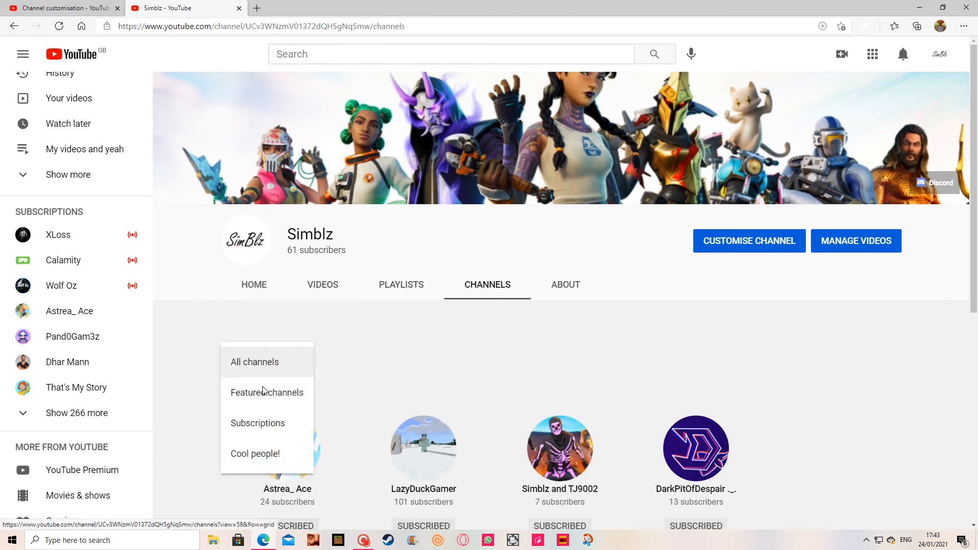
- Open the About tab showing the description, United Kingdom location and join date
left_click(564, 284)
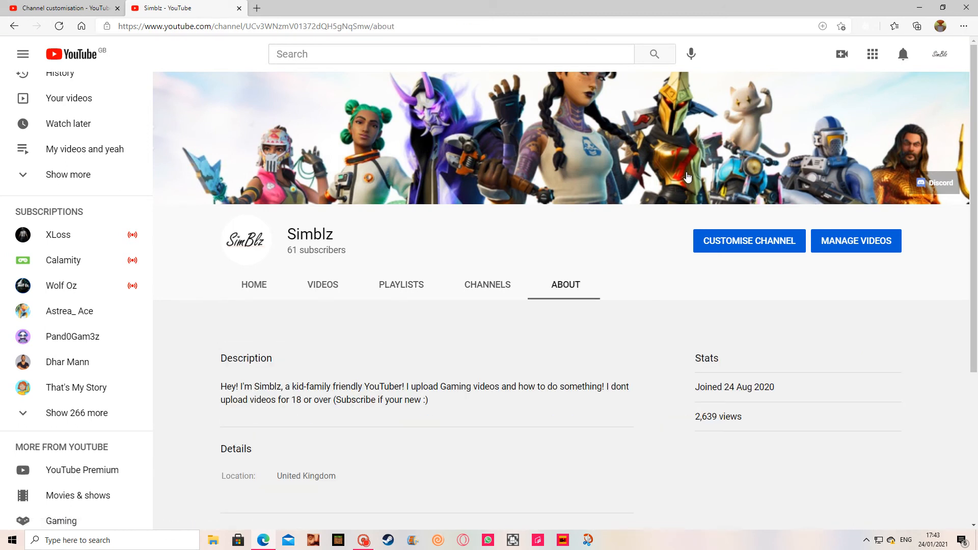
mouse_move(248, 383)
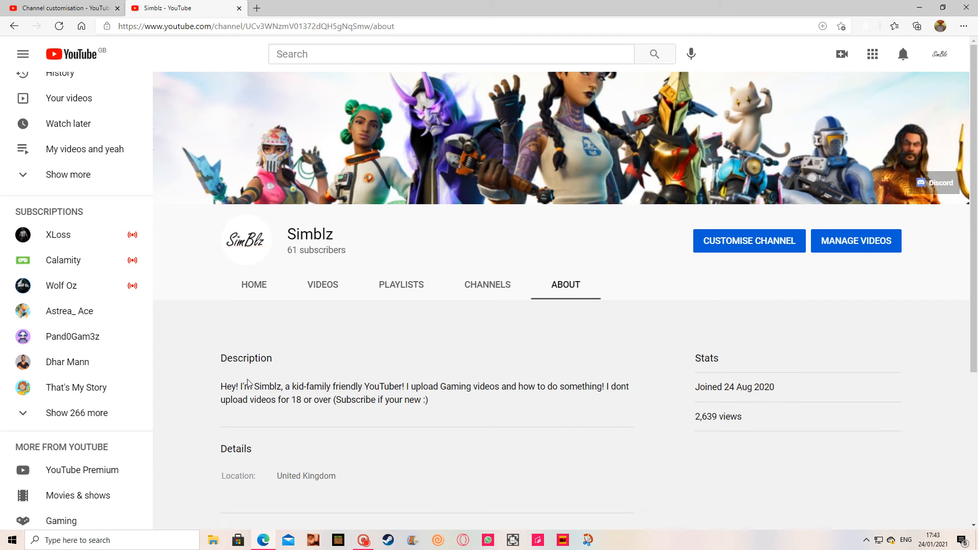
mouse_move(480, 397)
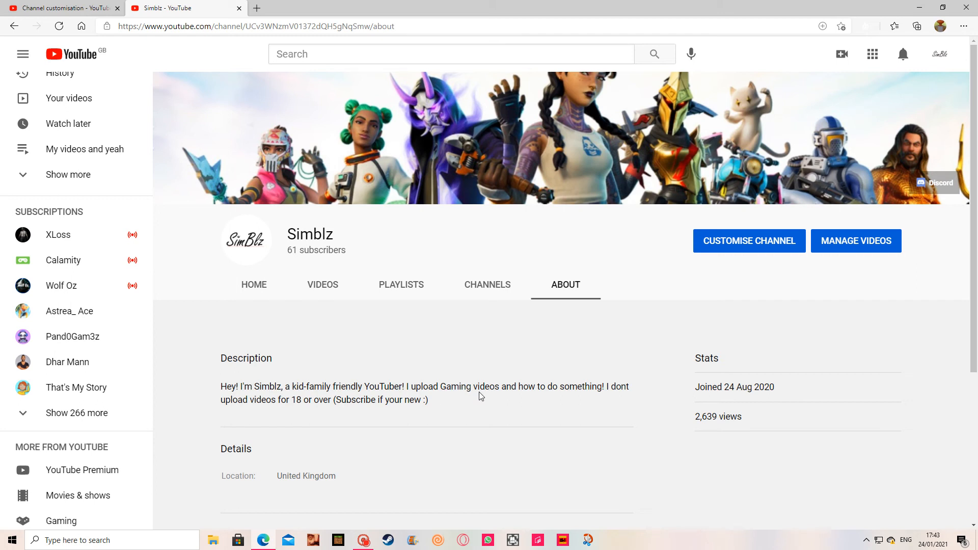
mouse_move(480, 396)
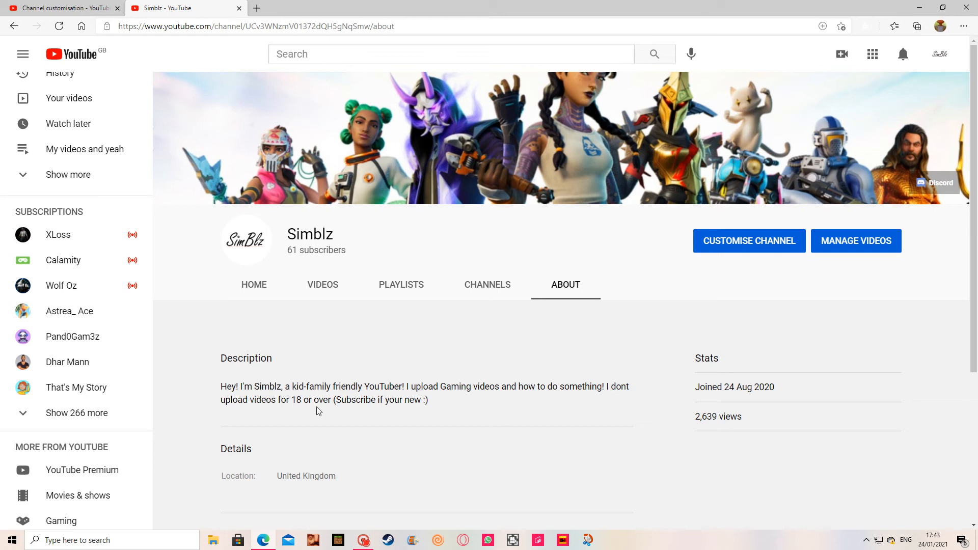
mouse_move(140, 363)
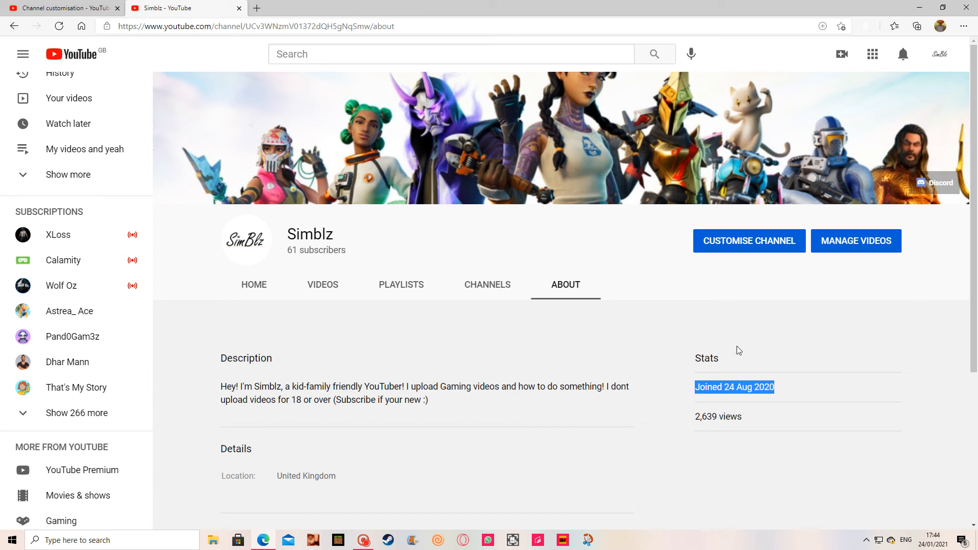
- Scroll the Videos tab to the end and open 'my first youtube video!!!!!!'
left_click(323, 285)
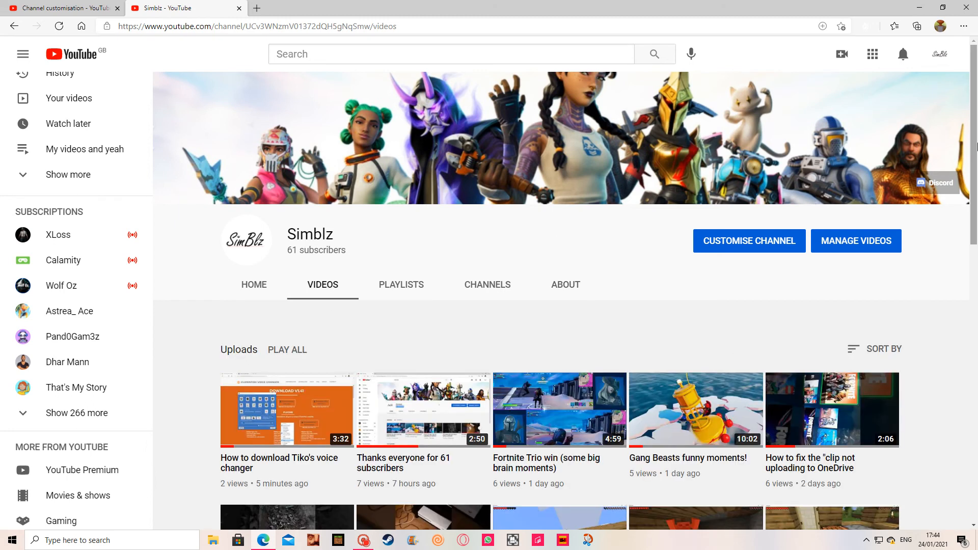
scroll("down", 3)
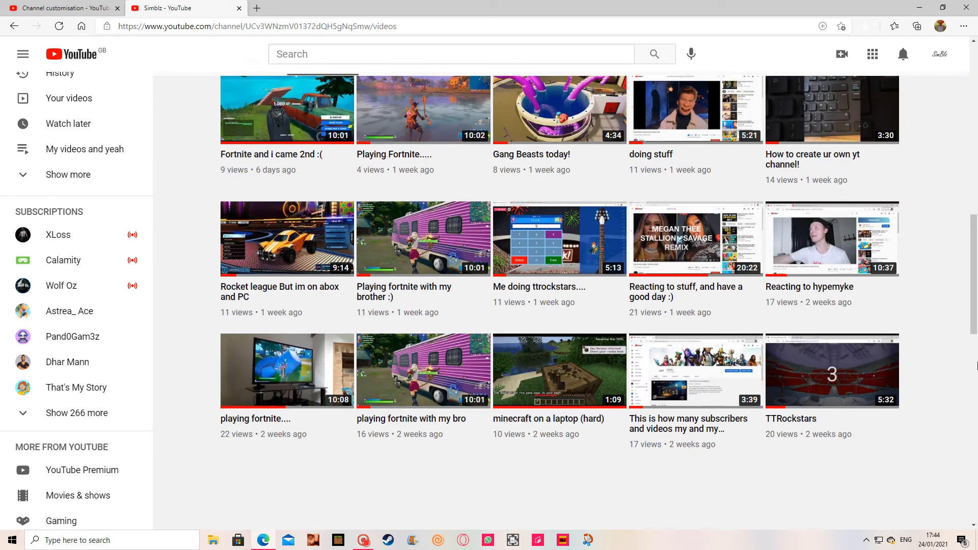
scroll("down", 3)
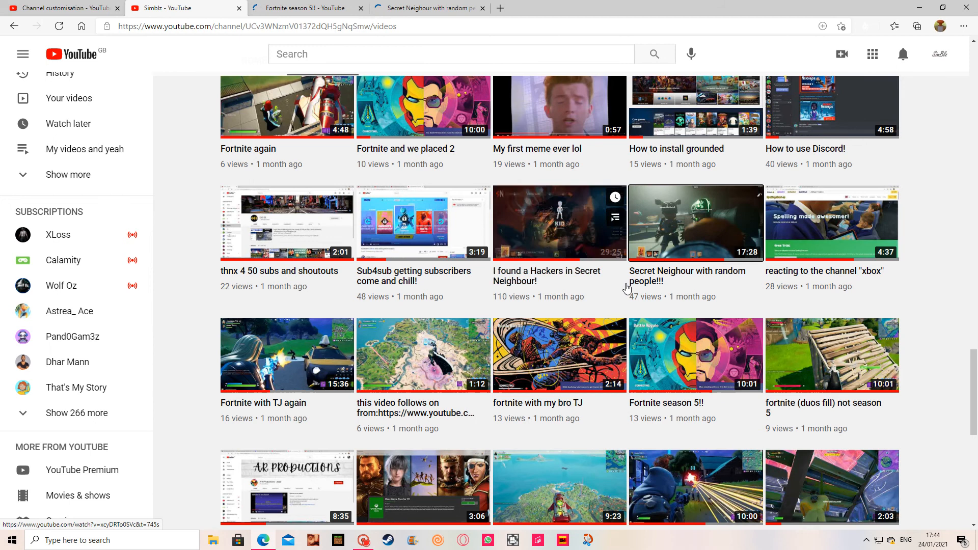
left_click(306, 8)
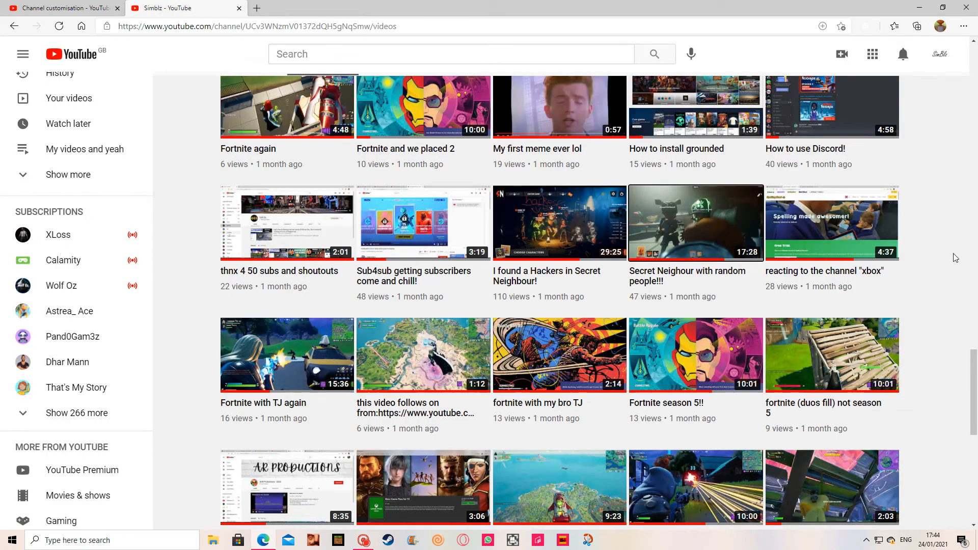
scroll("down", 3)
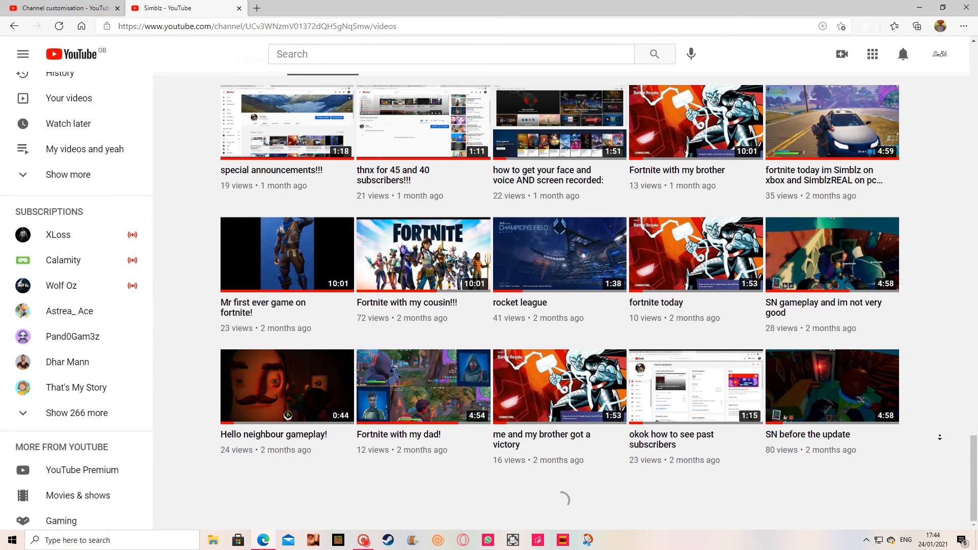
scroll("down", 3)
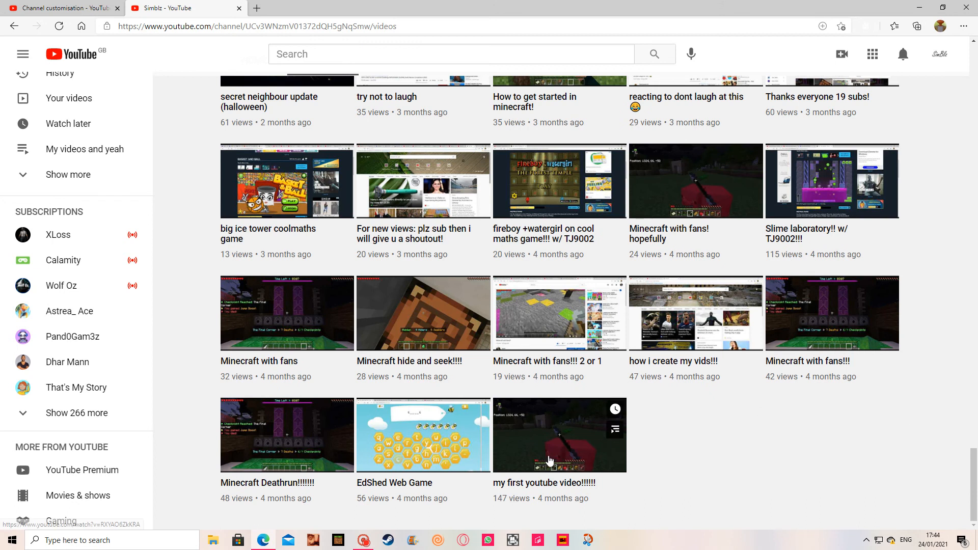
left_click(559, 435)
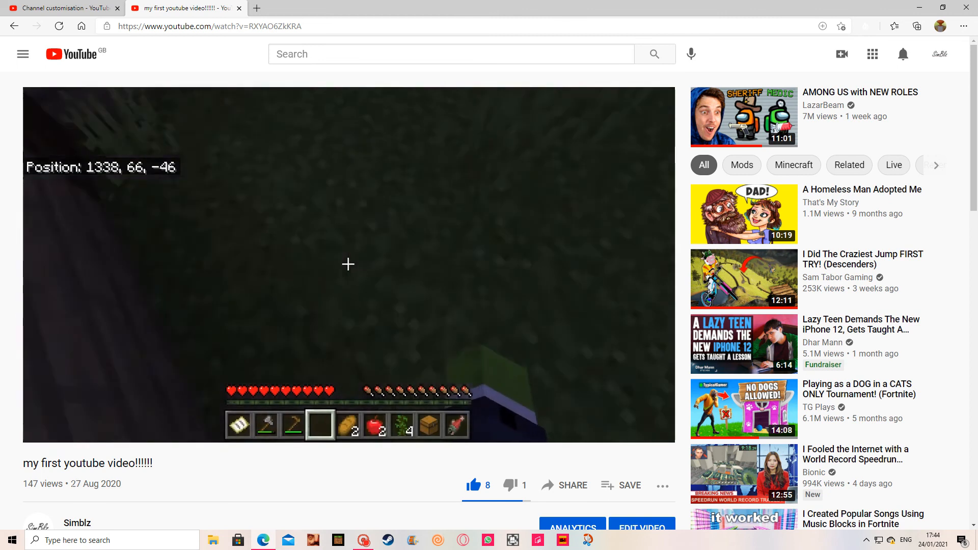
- Scroll through the first video's description and comments
scroll("down", 3)
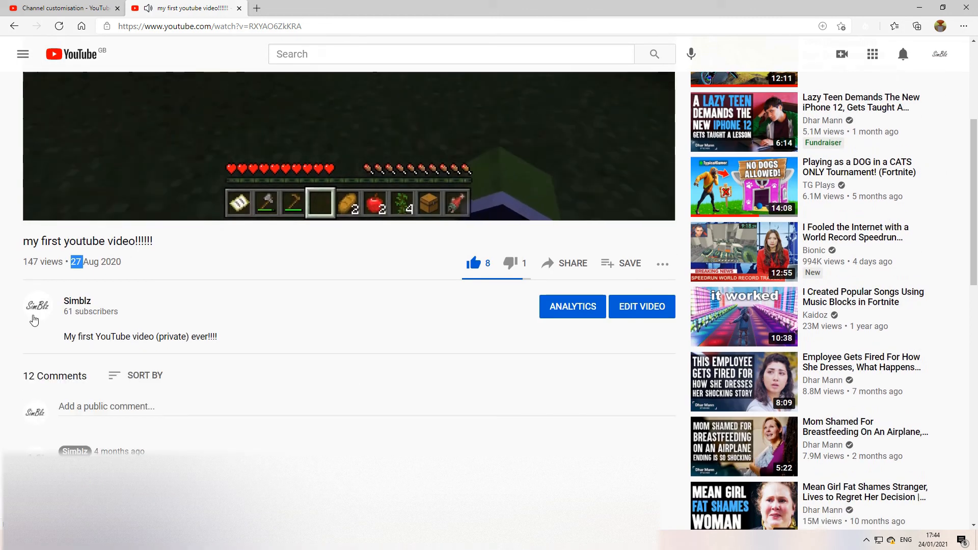
scroll("down", 3)
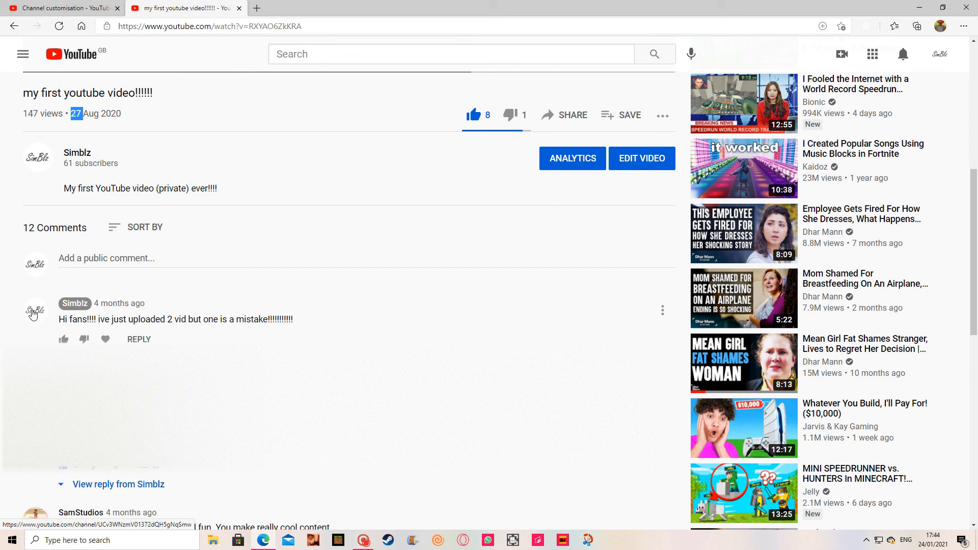
scroll("up", 3)
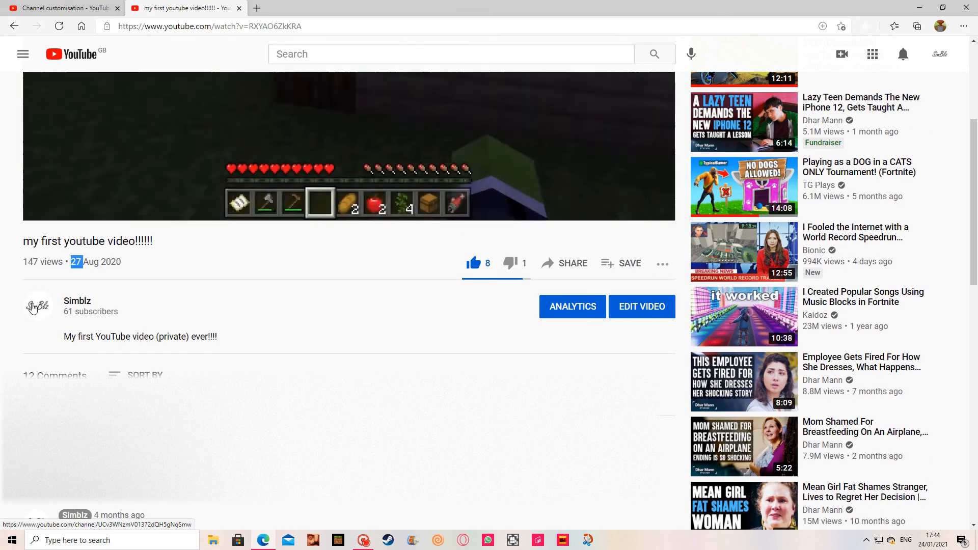
- Return to the Simblz channel, view About, then open Customise Channel from Home
left_click(37, 306)
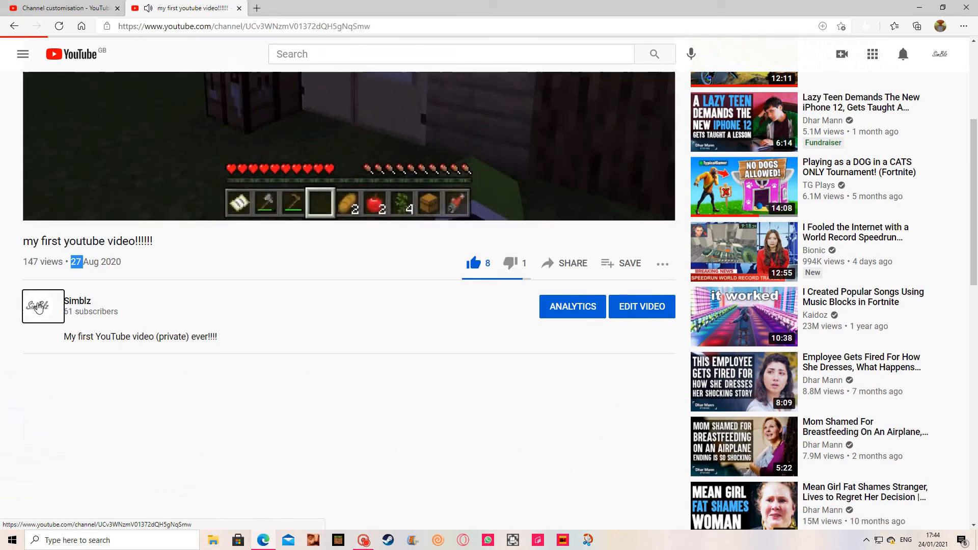
left_click(43, 306)
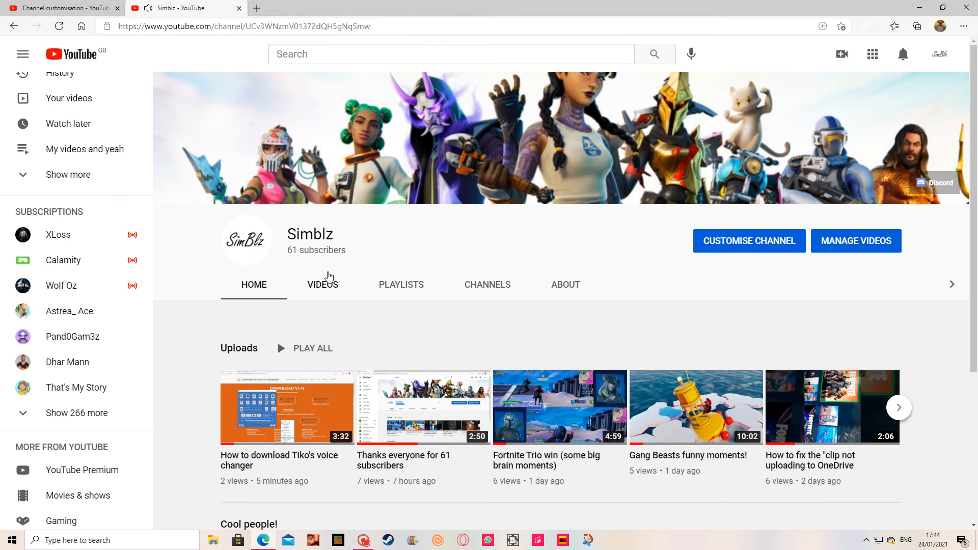
left_click(565, 285)
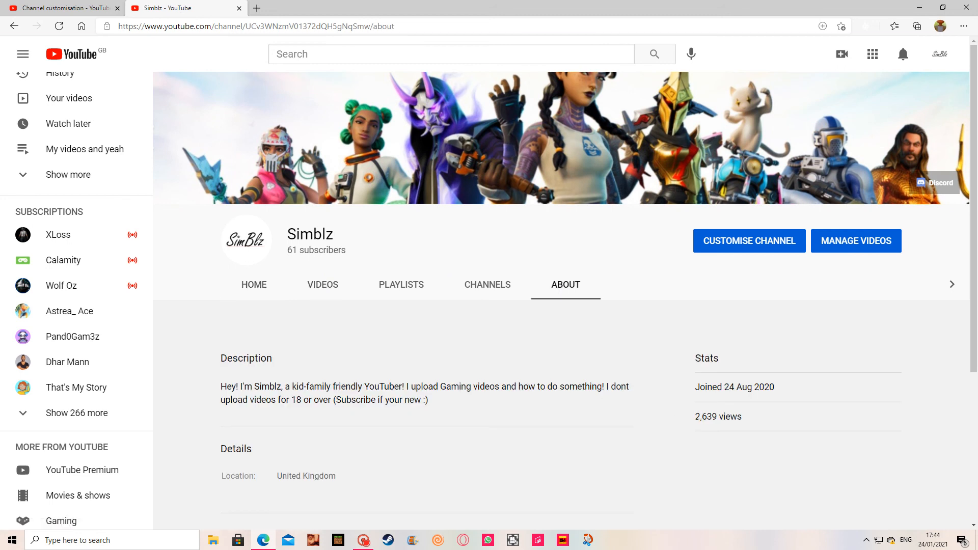
left_click(253, 284)
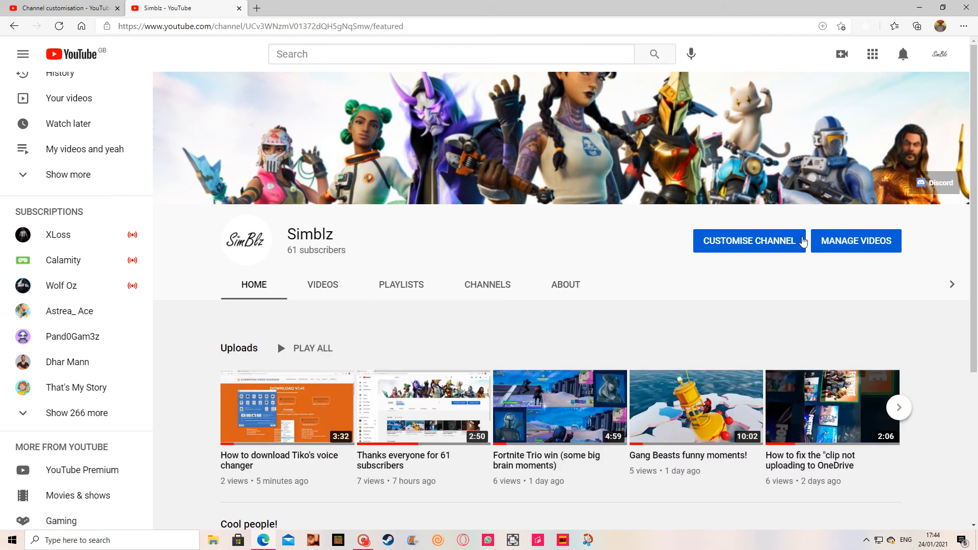
left_click(751, 241)
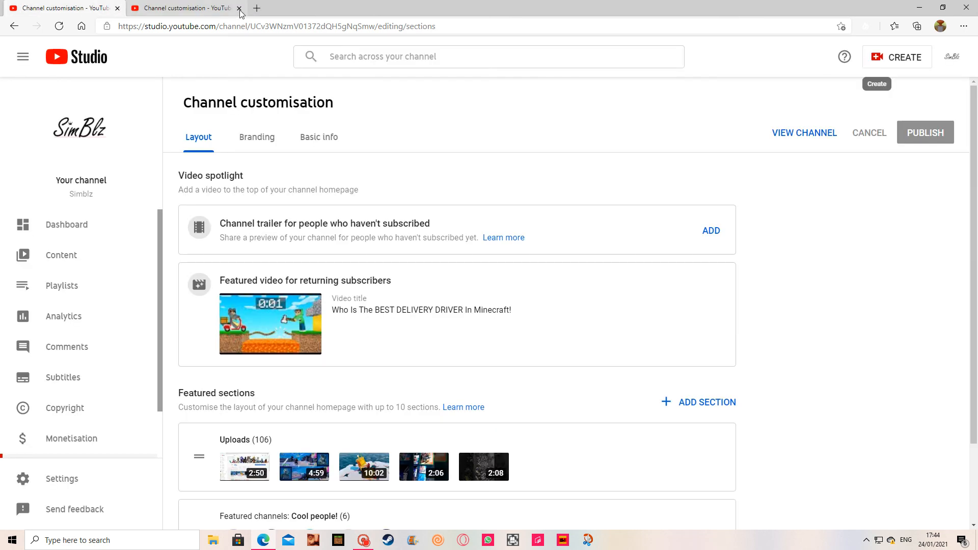
- Close the duplicate customisation tab and open YouTube Studio's Upload videos dialog
left_click(897, 57)
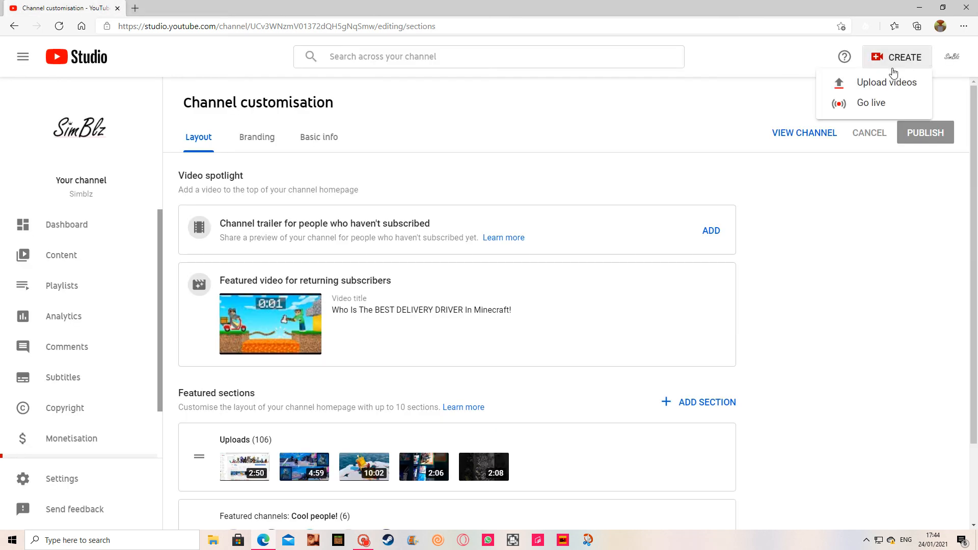
left_click(887, 81)
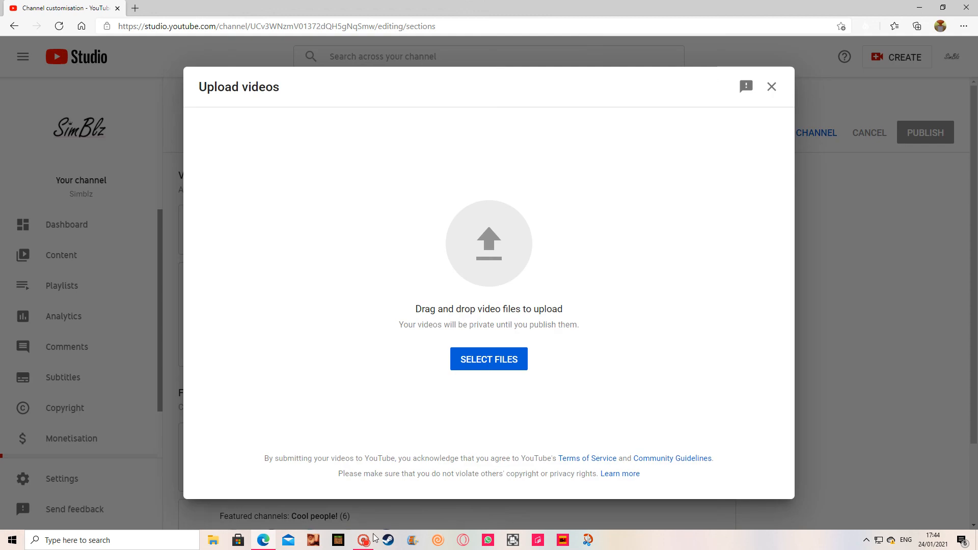